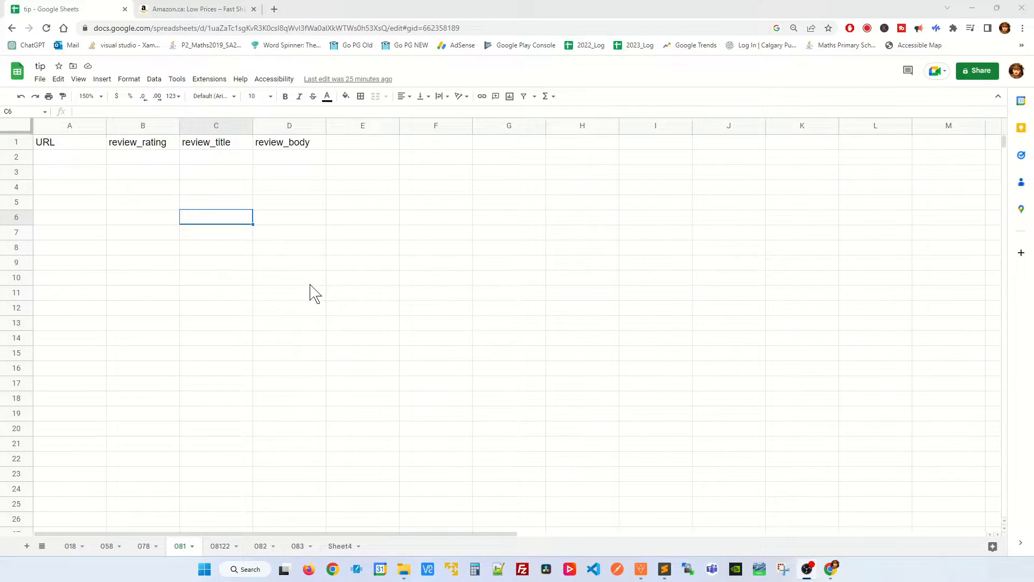
Step: Search the add-ons marketplace for the ImportFromWeb add-on, then close the marketplace
click(289, 277)
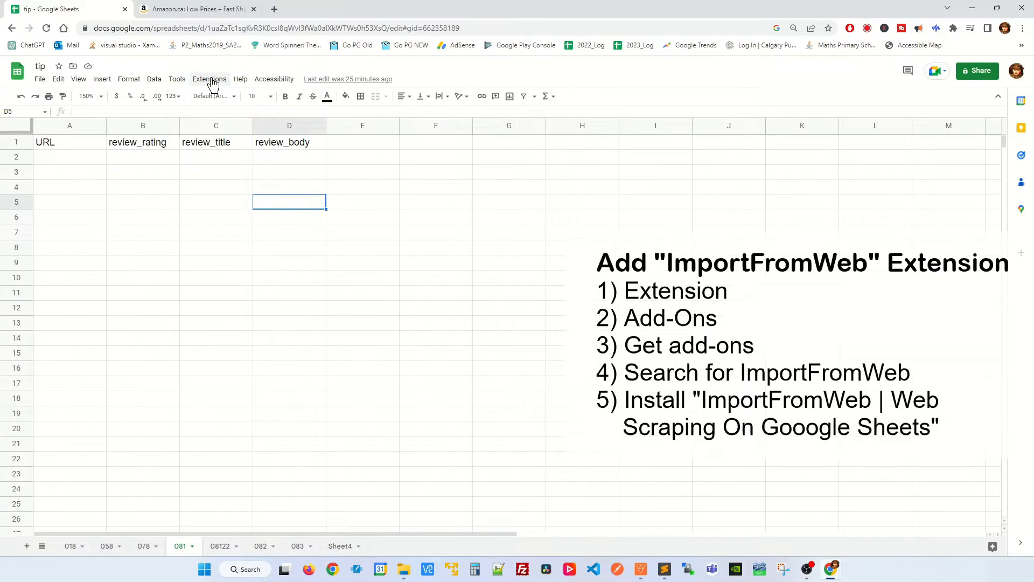
click(209, 78)
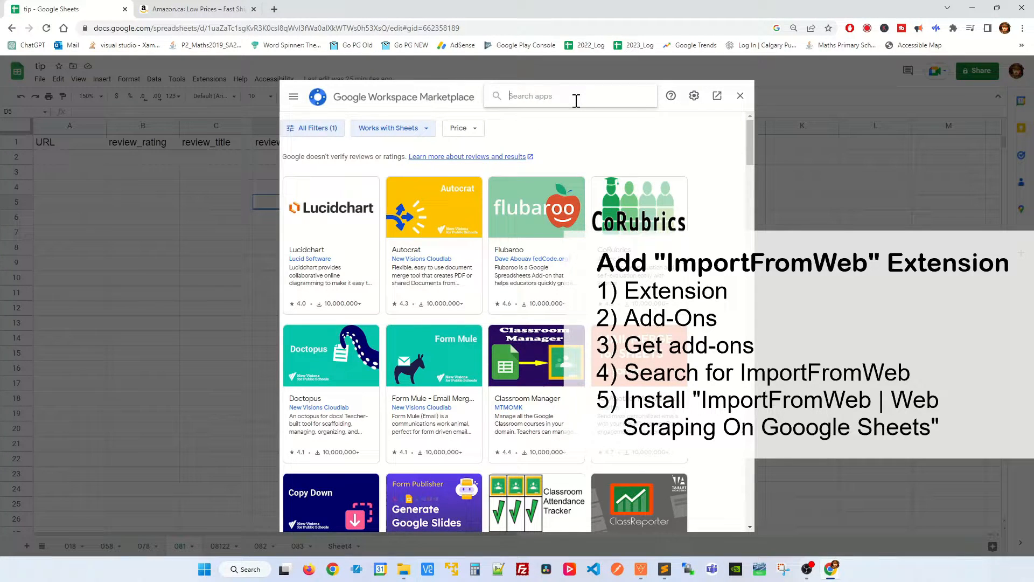
text(ImportFromWeb)
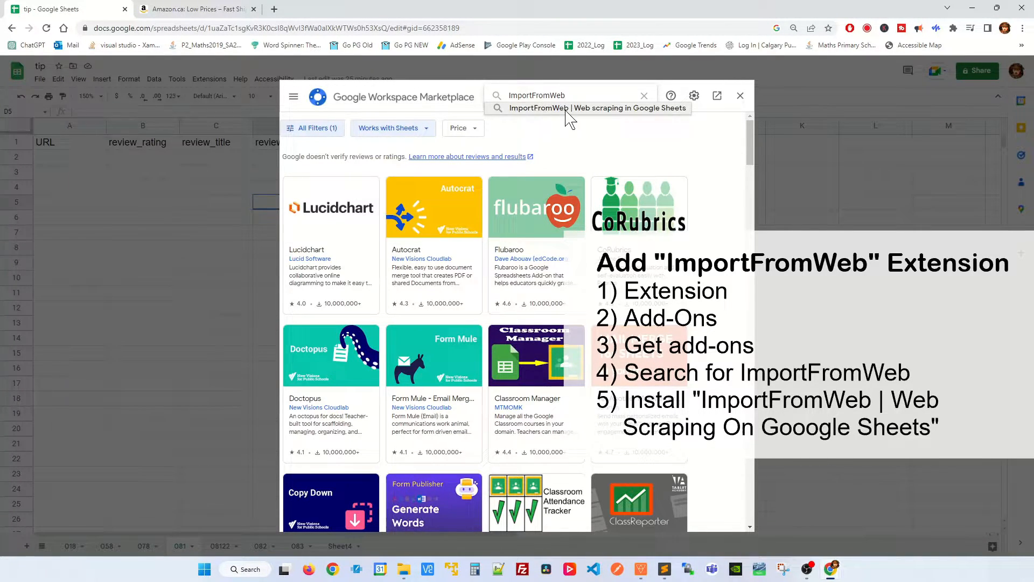
click(587, 108)
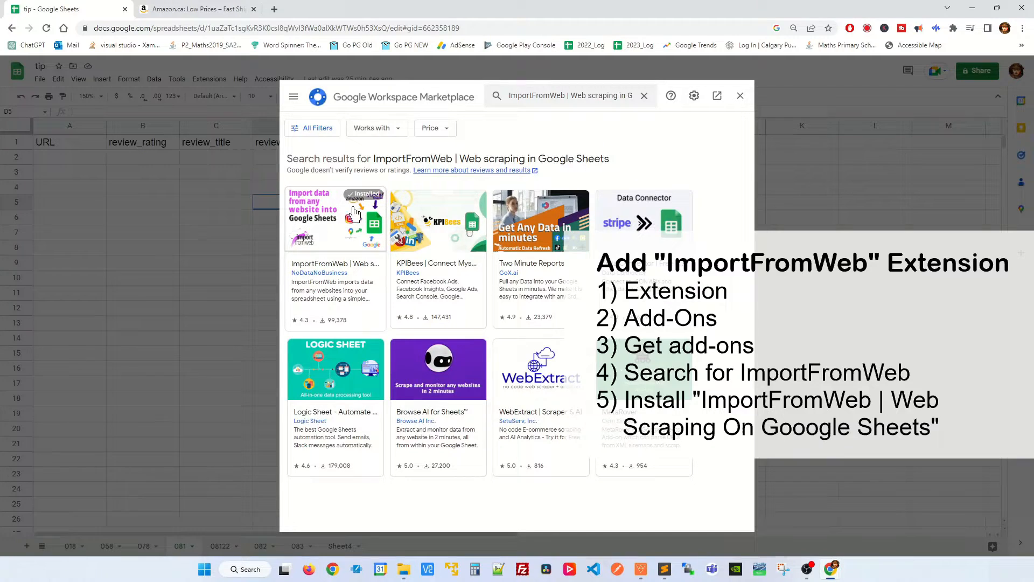
mouse_move(406, 193)
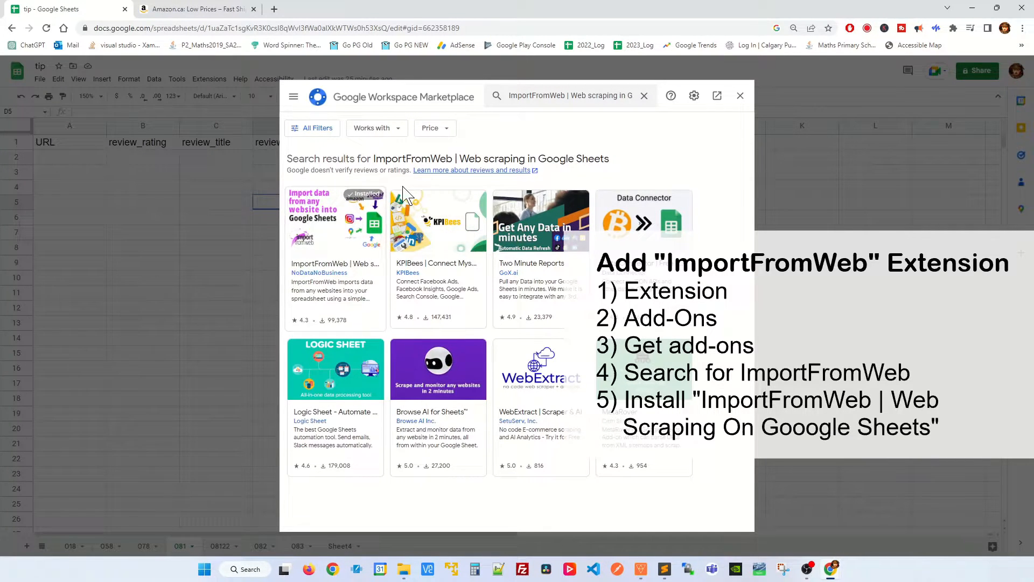
click(740, 95)
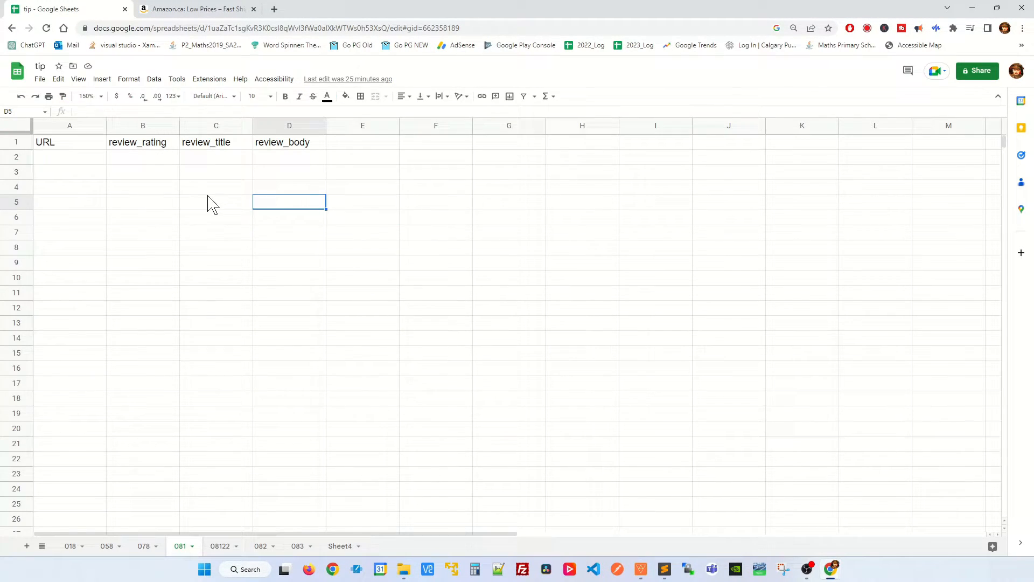
Step: On Amazon, open the VR golf club handle's all-reviews page and copy its URL
click(216, 186)
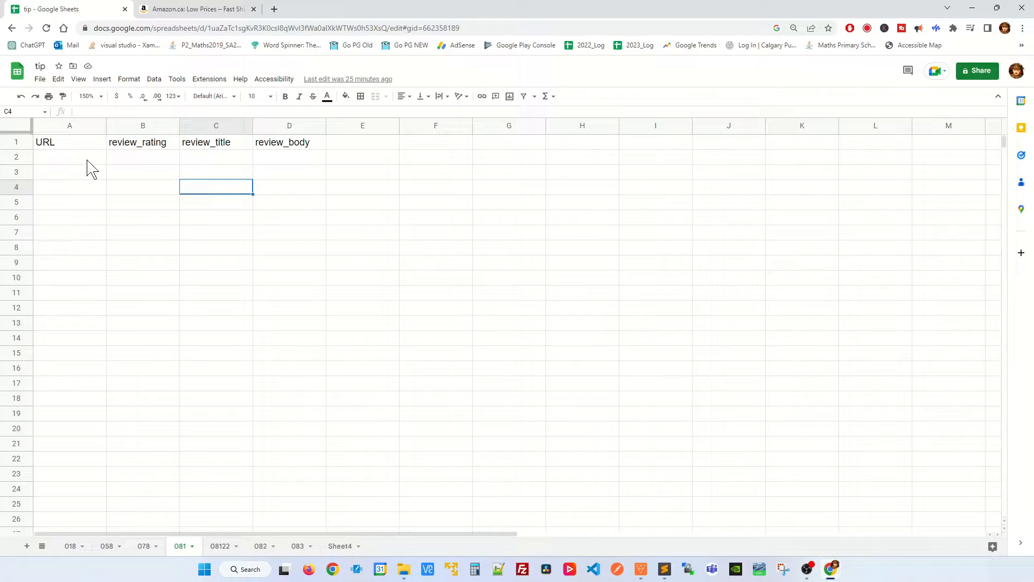
click(195, 9)
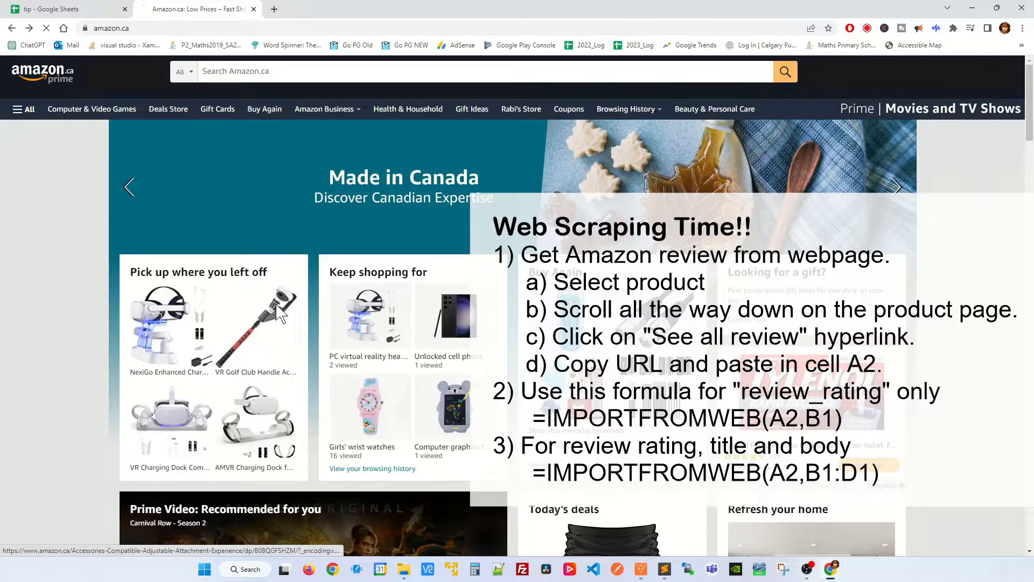
click(255, 329)
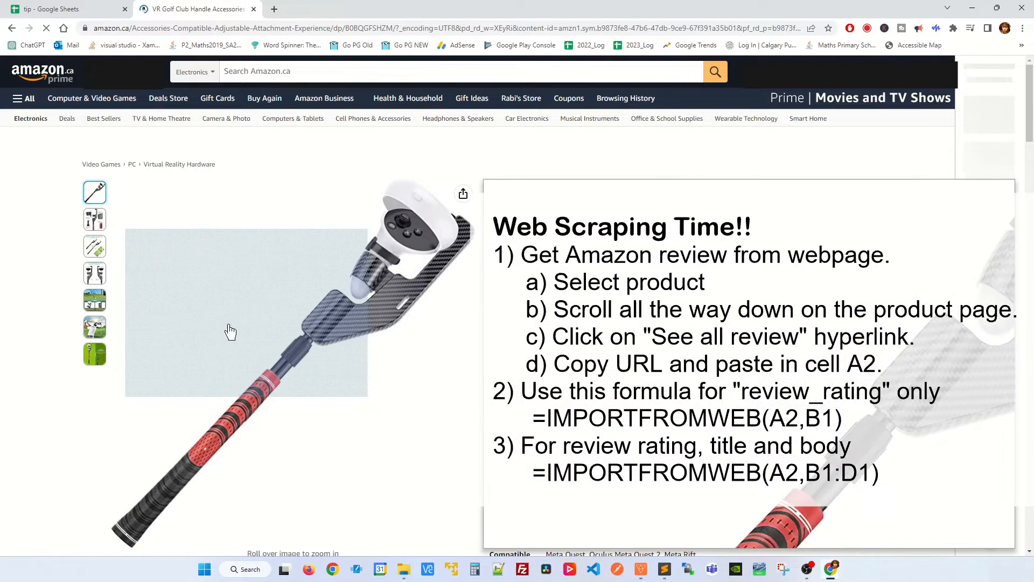
scroll(down, 3)
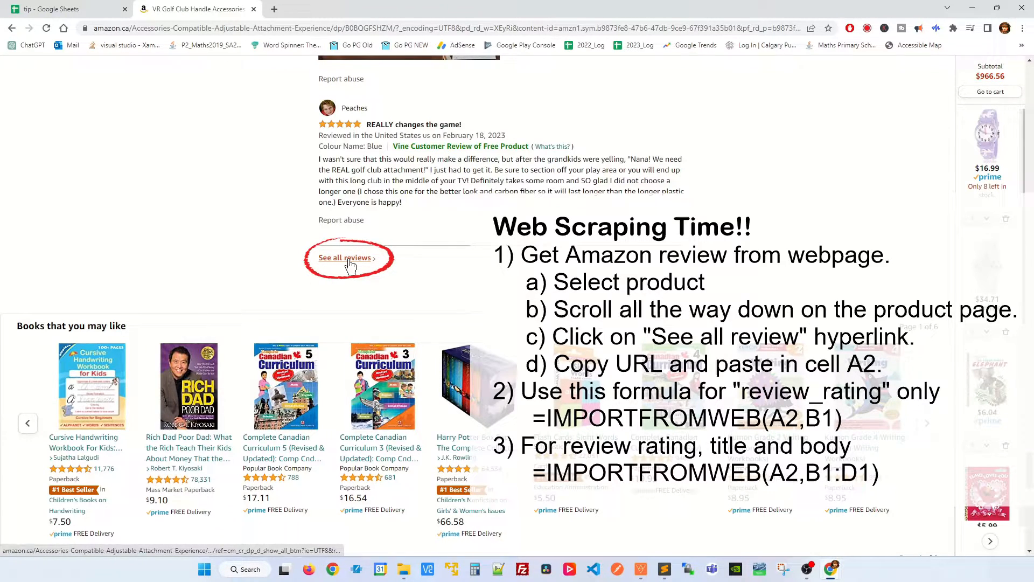
click(344, 258)
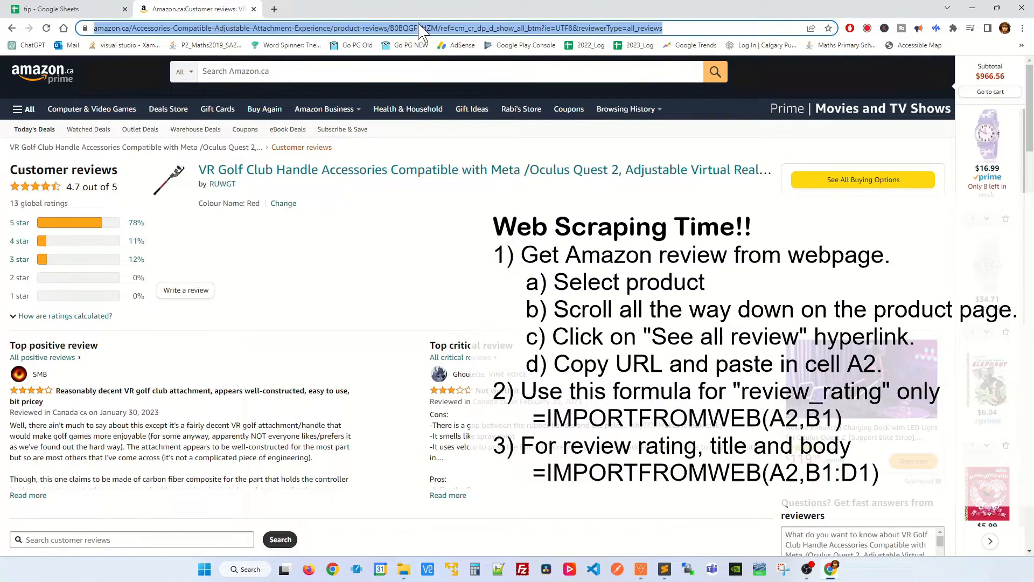
click(264, 24)
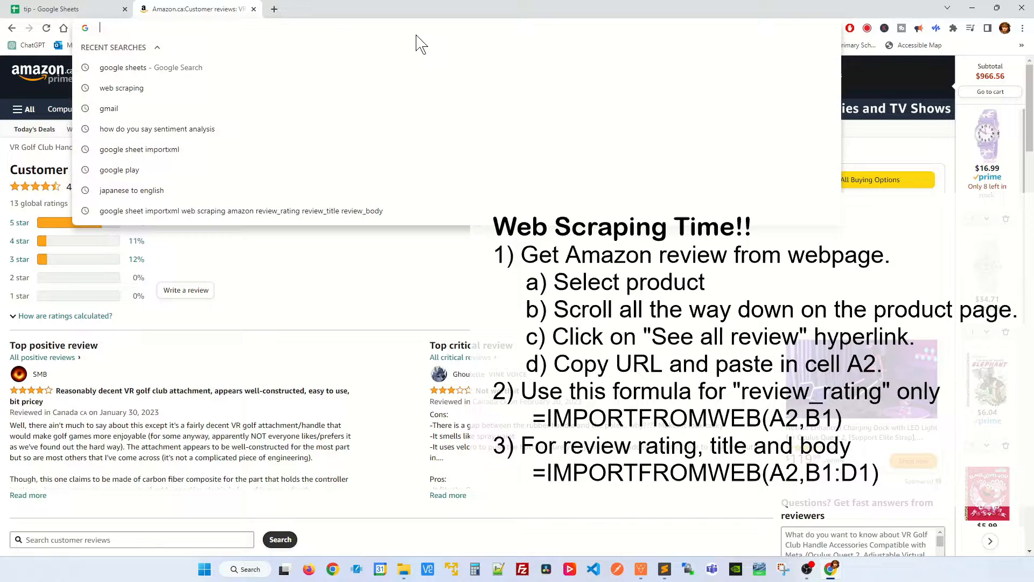
click(48, 9)
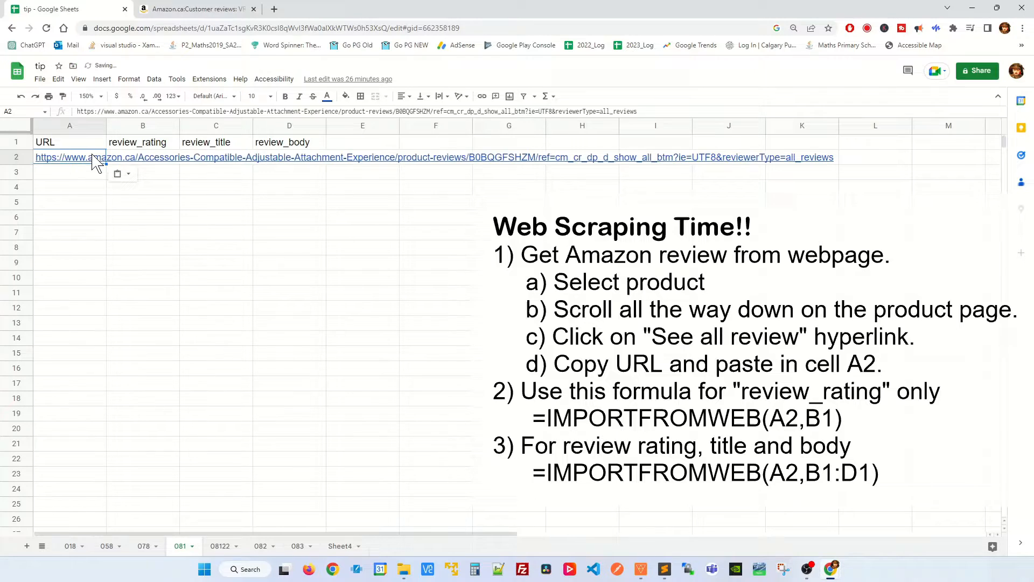
Step: Enter =IMPORTFROMWEB(A2,B1:D1) in B2 to import ratings, titles and review bodies
click(142, 187)
text(=)
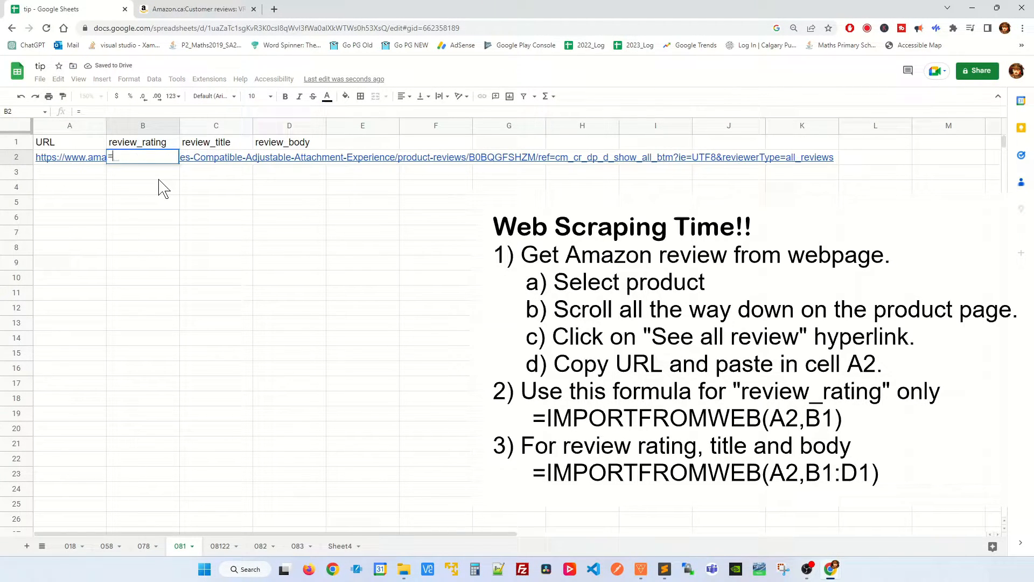
text(IMPORTFROMWEB()
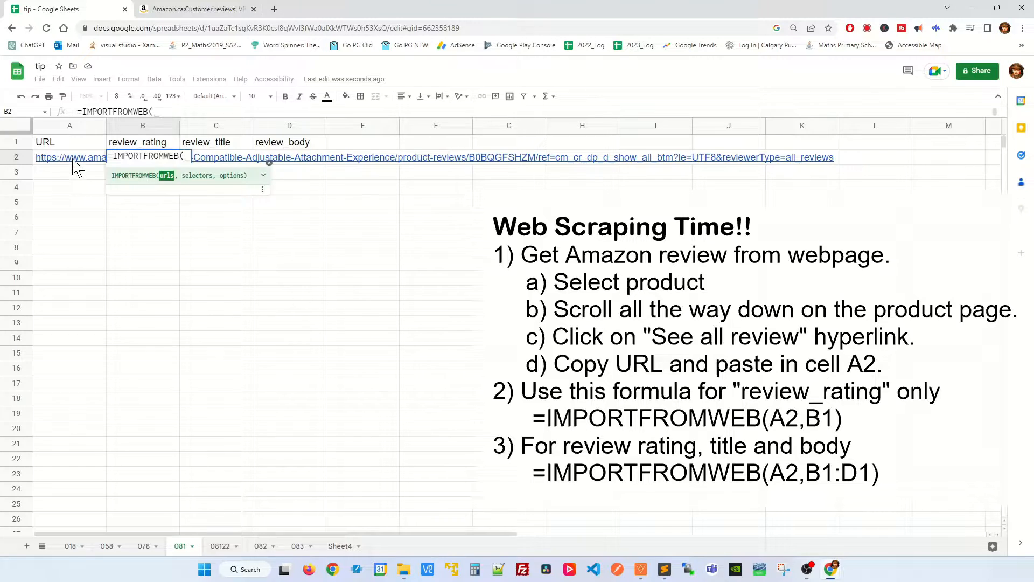
text(A2,)
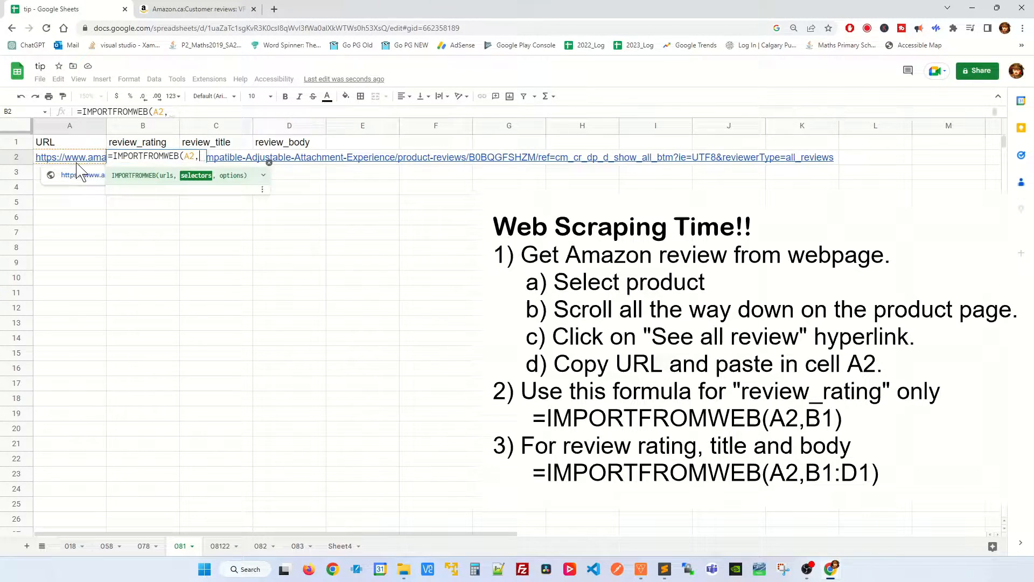
mouse_move(124, 151)
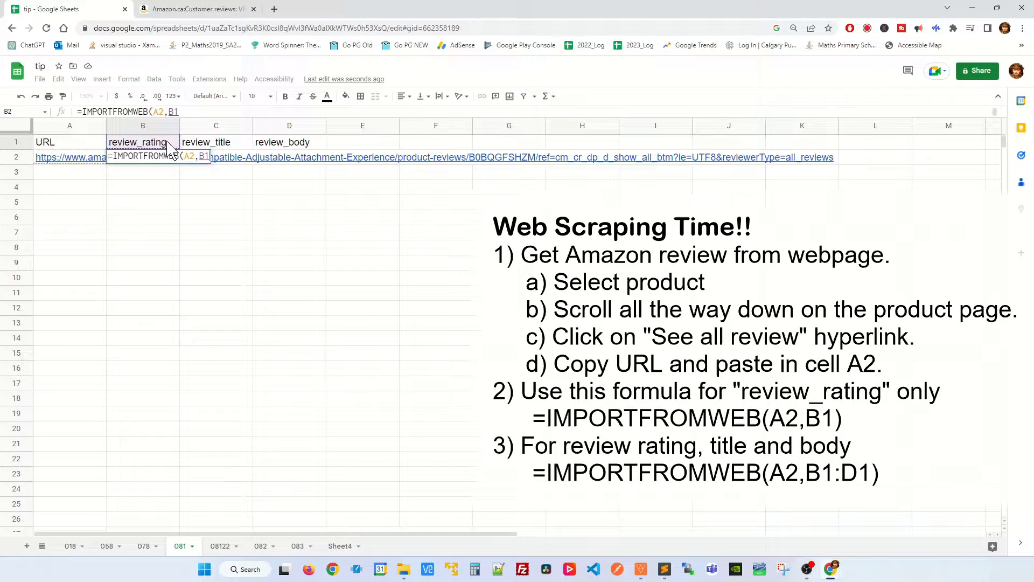
mouse_move(242, 156)
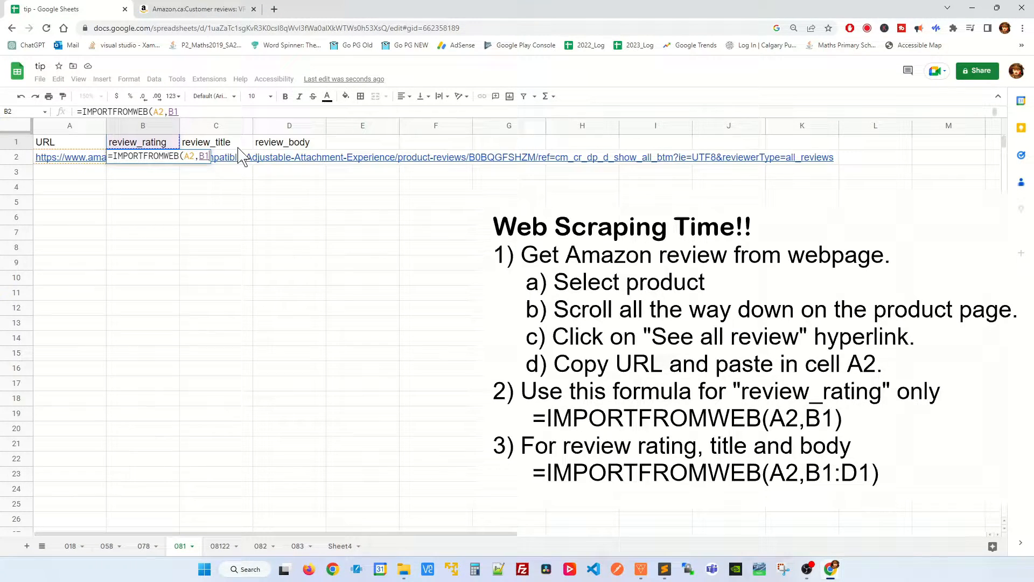
mouse_move(297, 153)
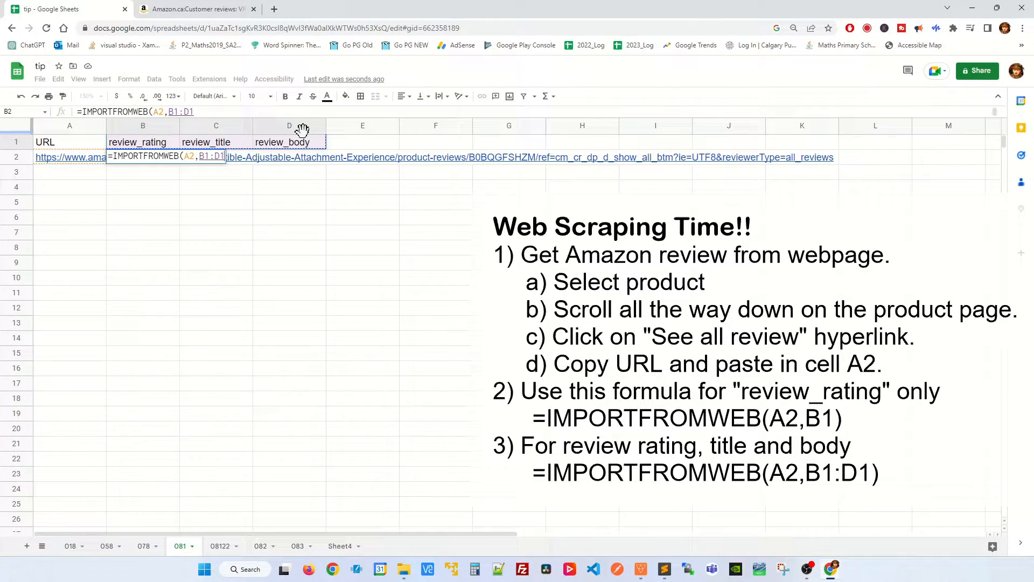
key(Enter)
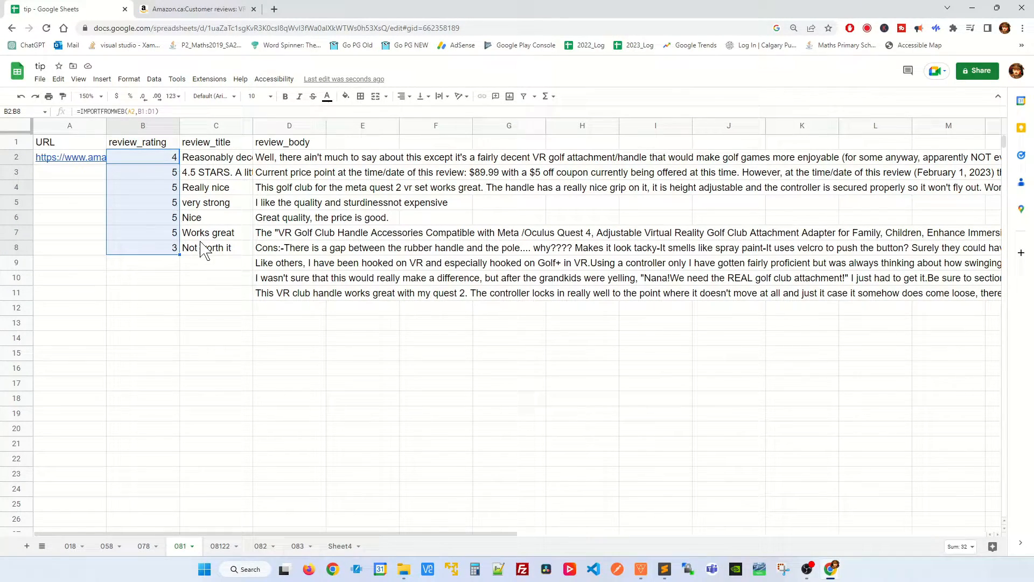
Step: Open the second page of VR golf club handle reviews and copy its URL
click(195, 9)
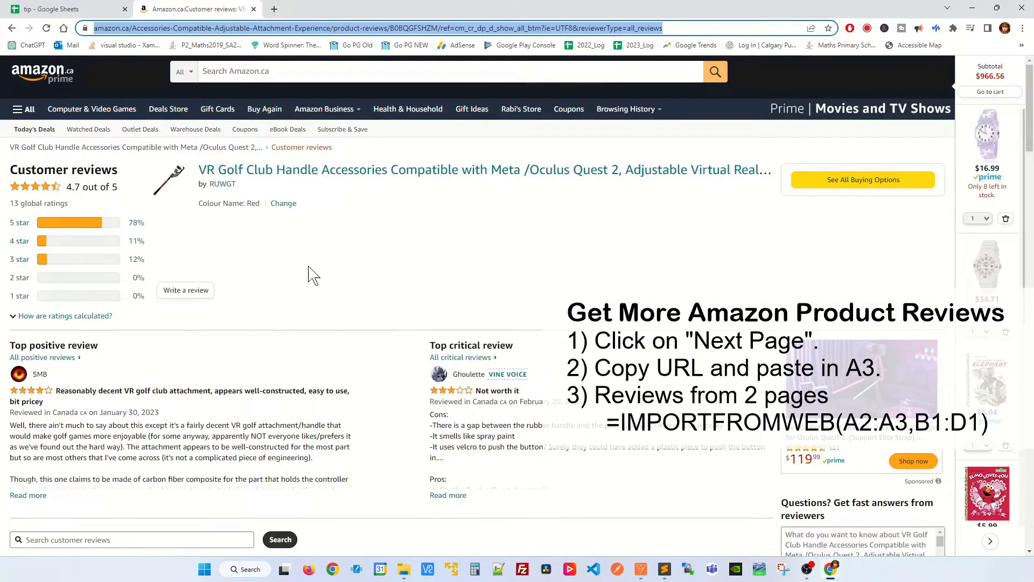
scroll(down, 3)
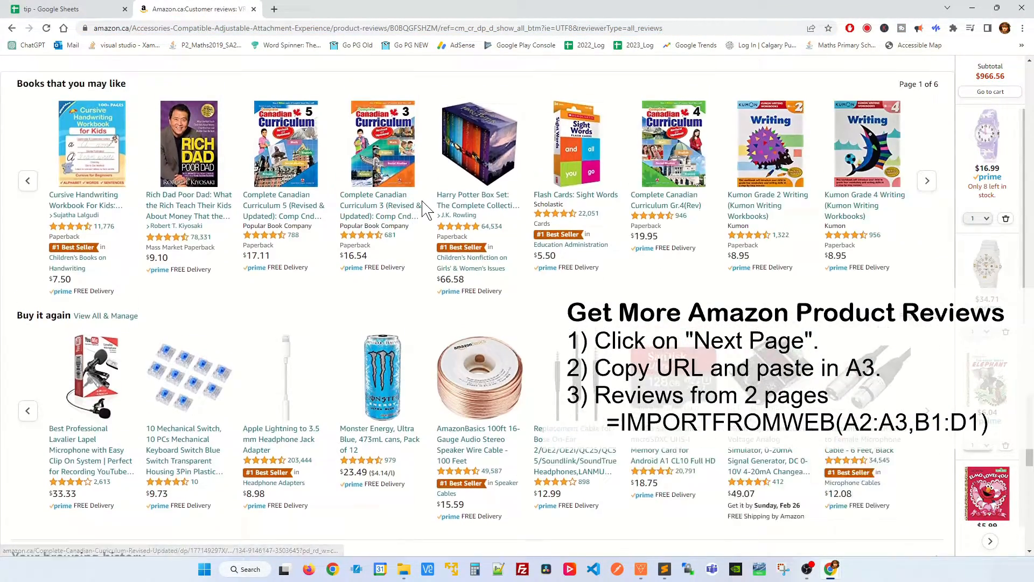
click(927, 180)
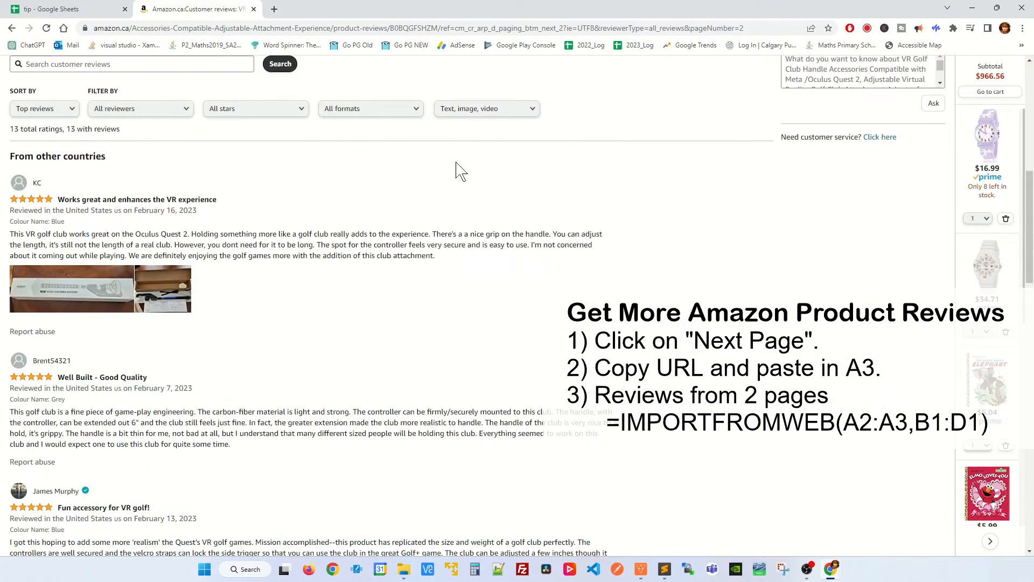
click(443, 27)
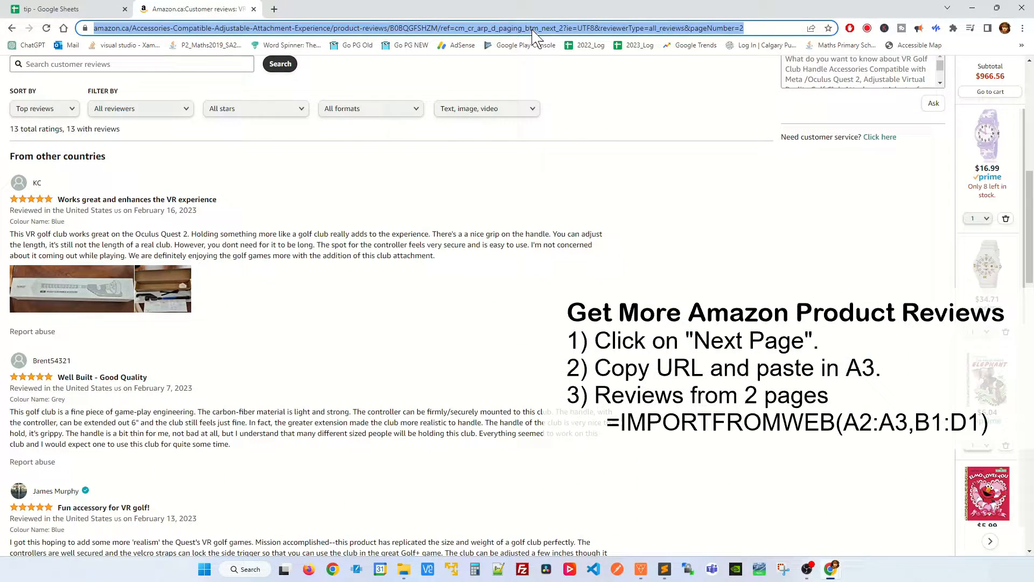
click(54, 9)
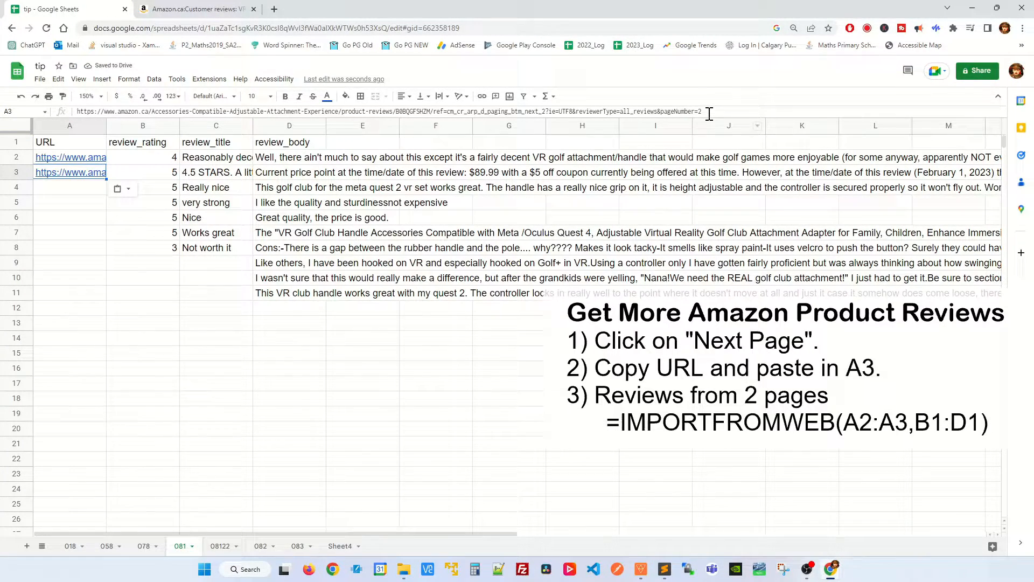
Step: Return to Amazon's second reviews page, copy its address, and go back to Sheets
click(188, 9)
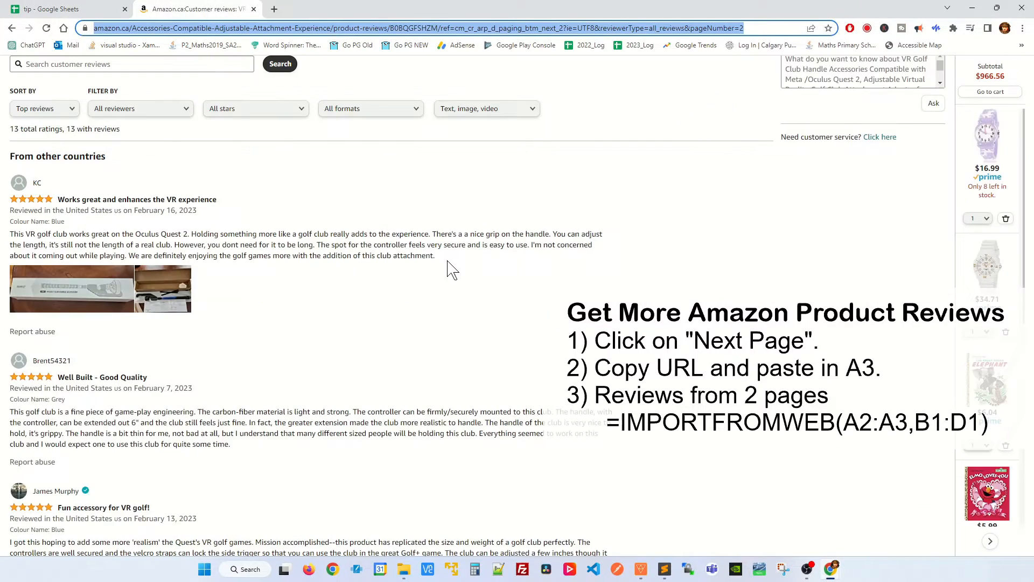
scroll(down, 3)
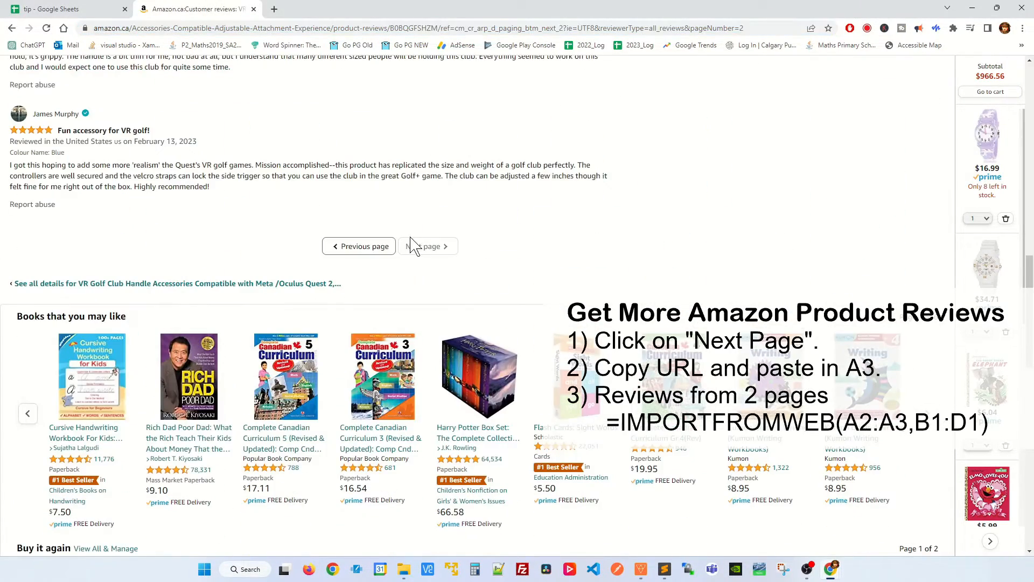
mouse_move(548, 211)
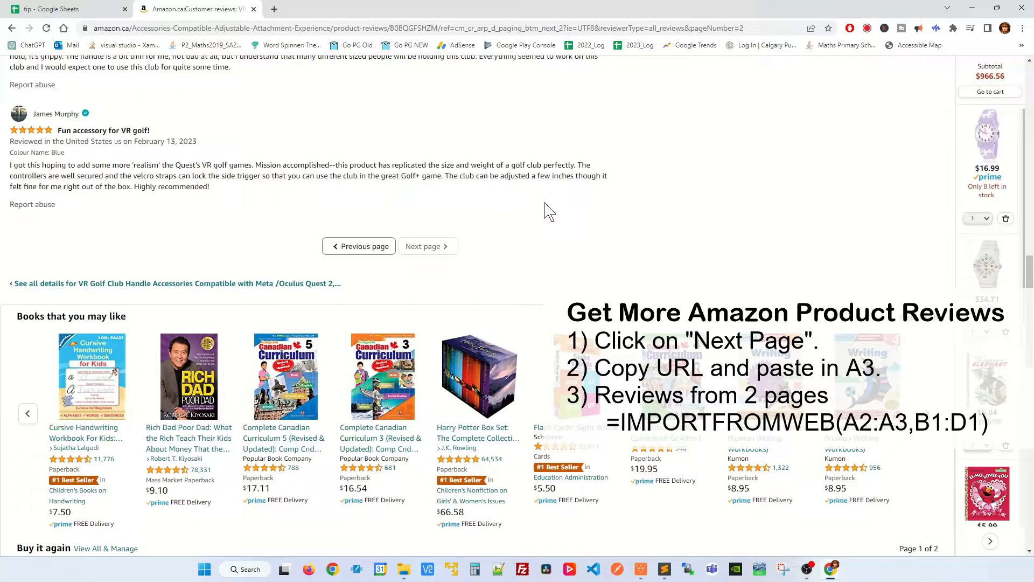
click(483, 23)
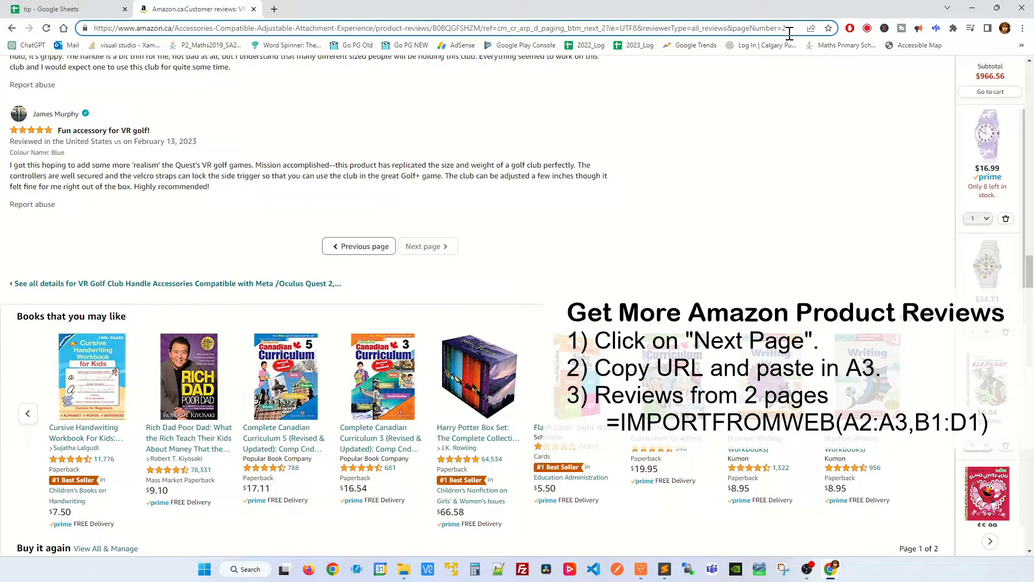
click(65, 9)
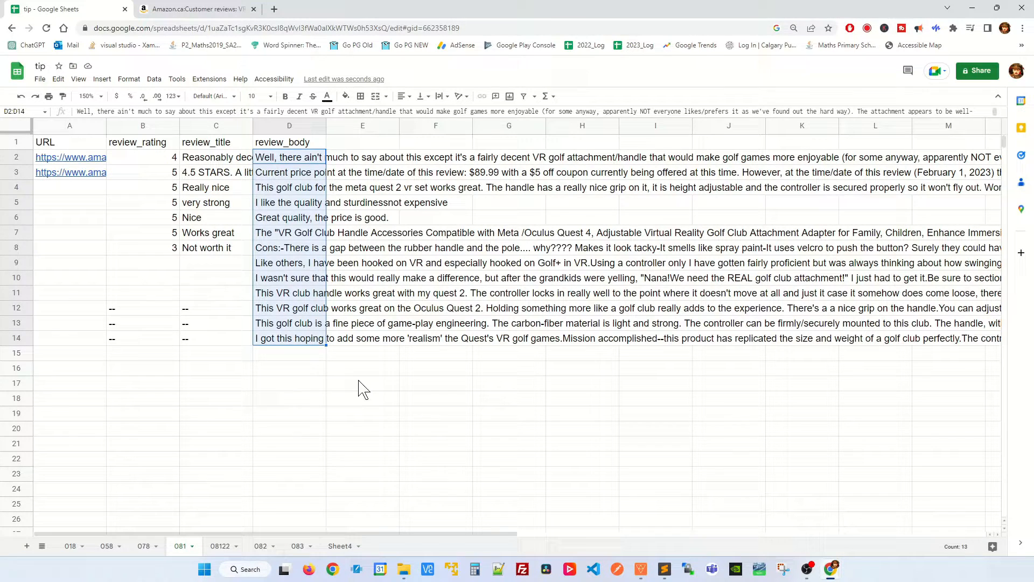
Step: Apply text wrapping to the review bodies in D2:D14
click(362, 383)
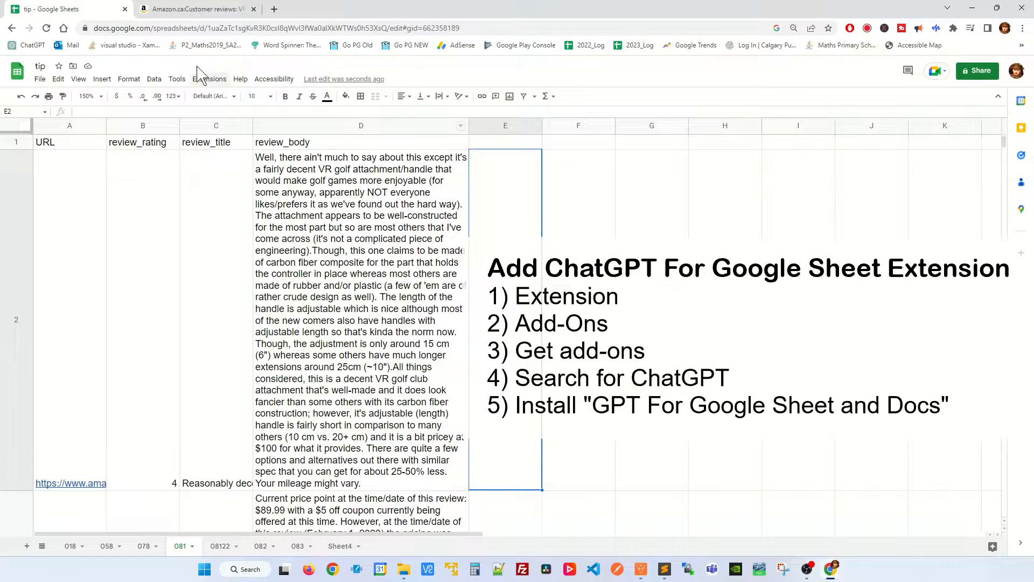
click(210, 78)
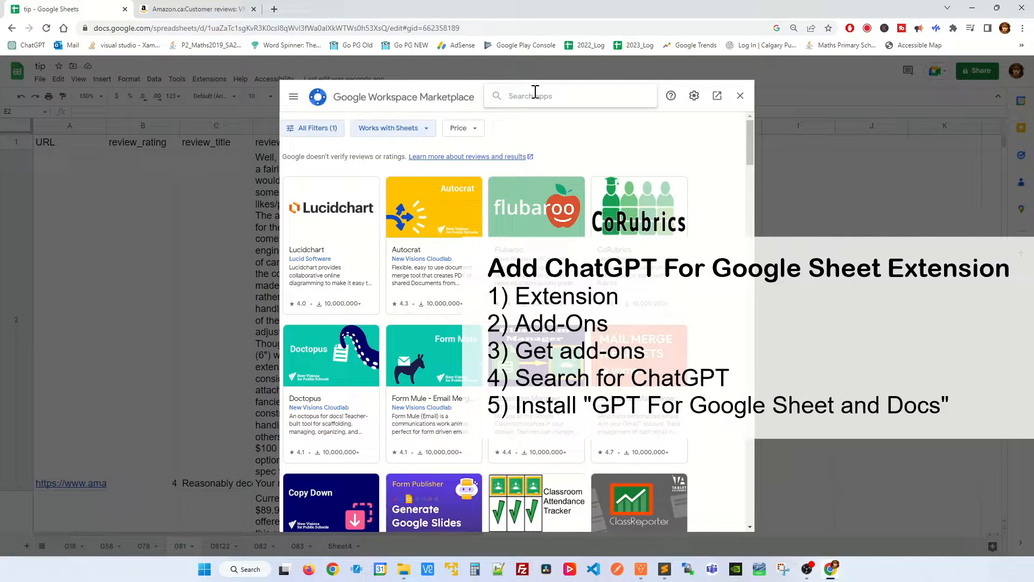
text(ChatGPT)
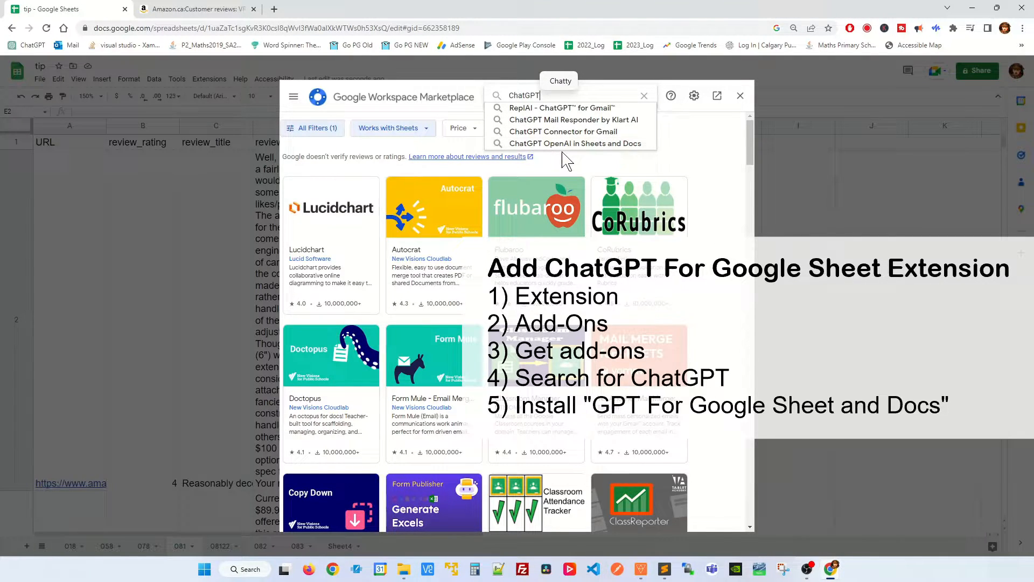
click(578, 143)
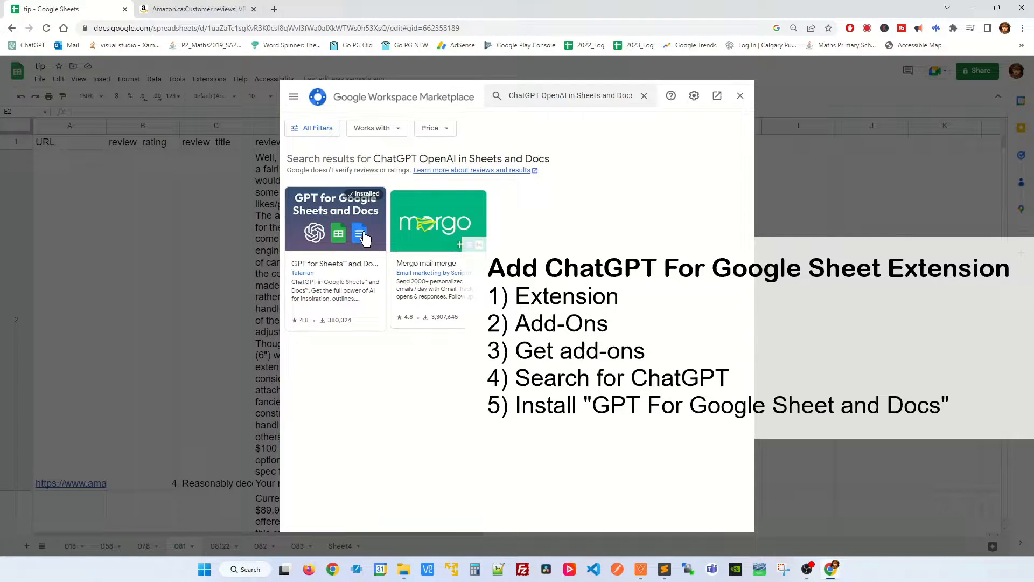
click(740, 95)
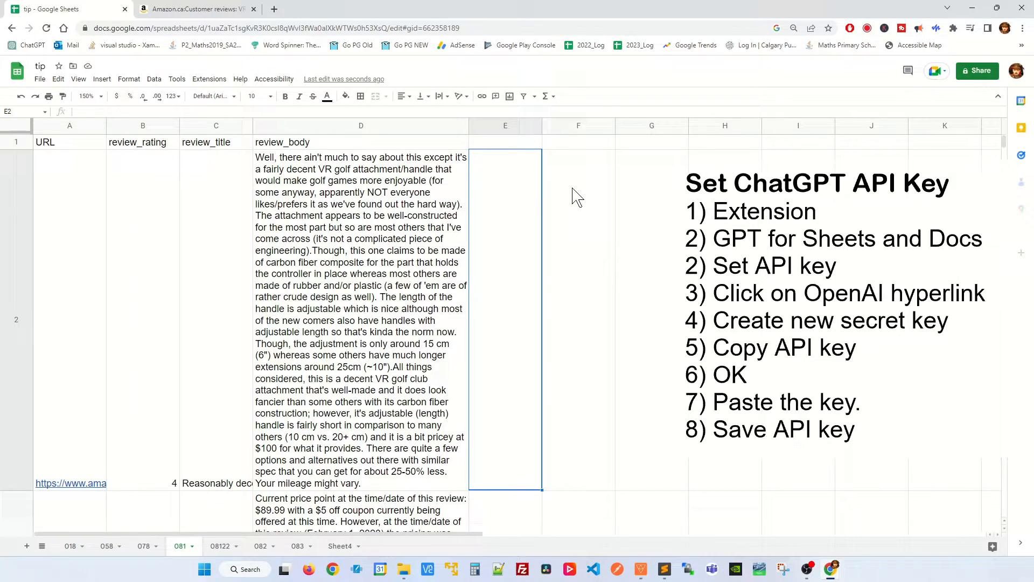
click(209, 79)
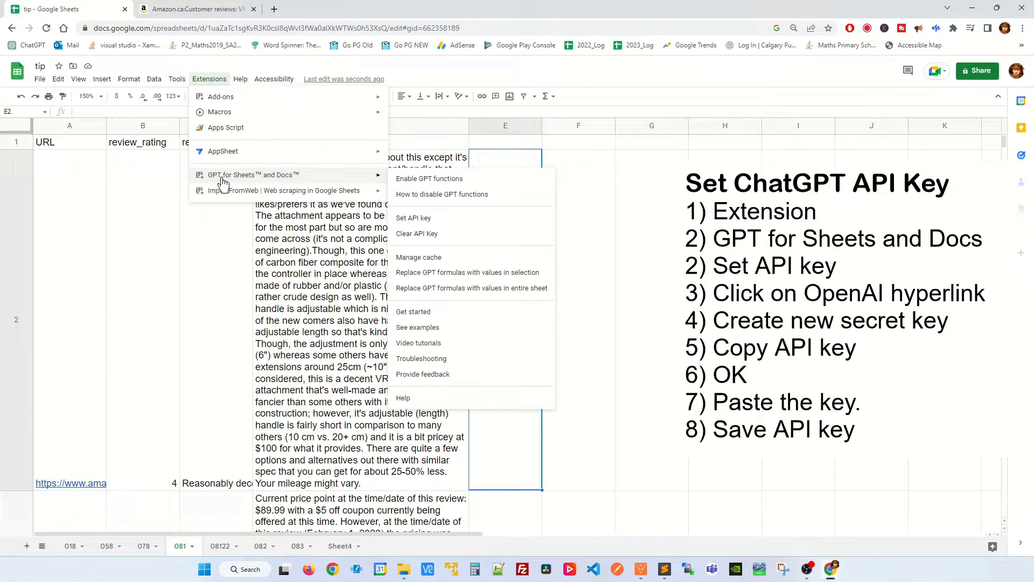
mouse_move(413, 218)
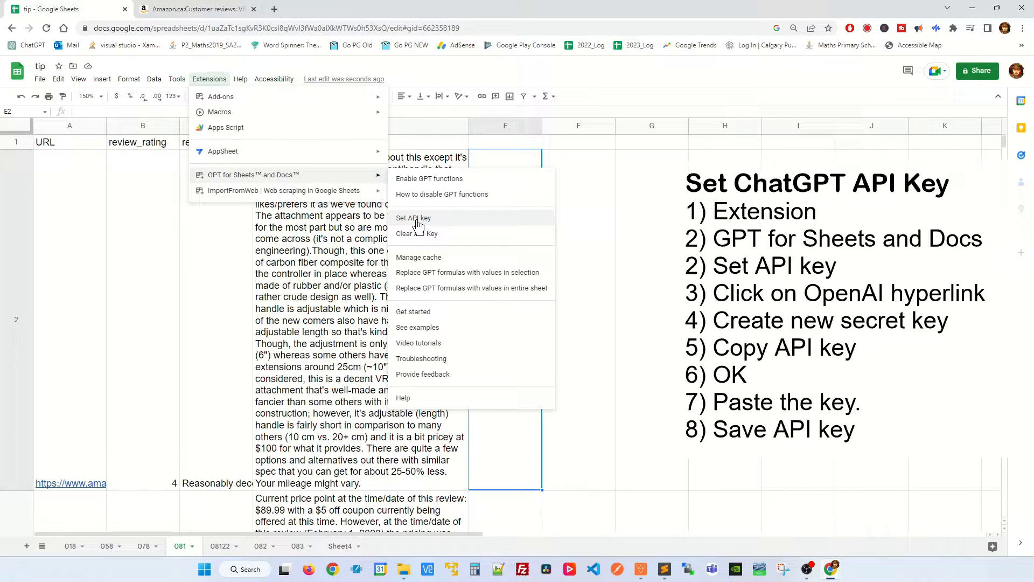
click(413, 218)
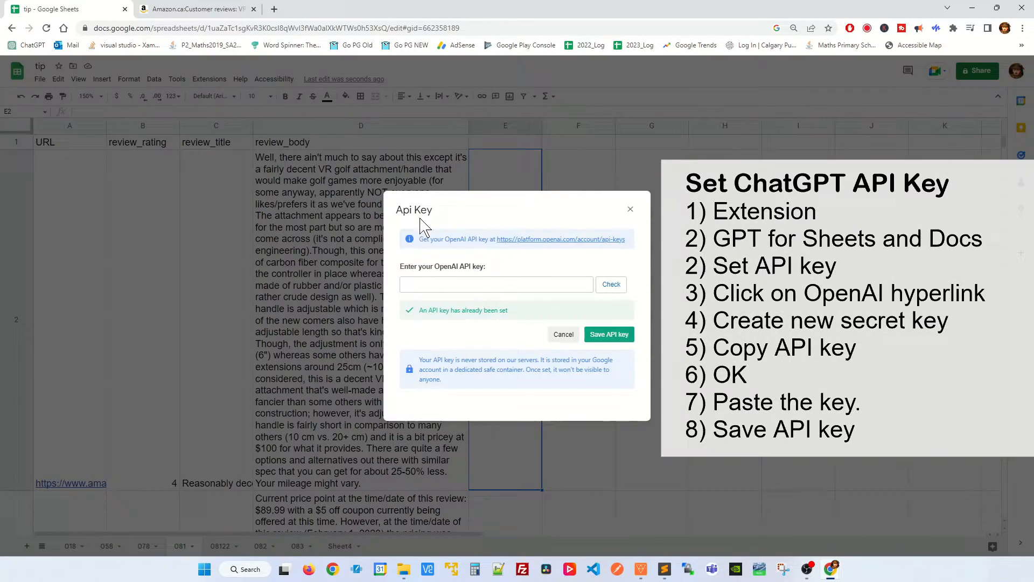
mouse_move(563, 240)
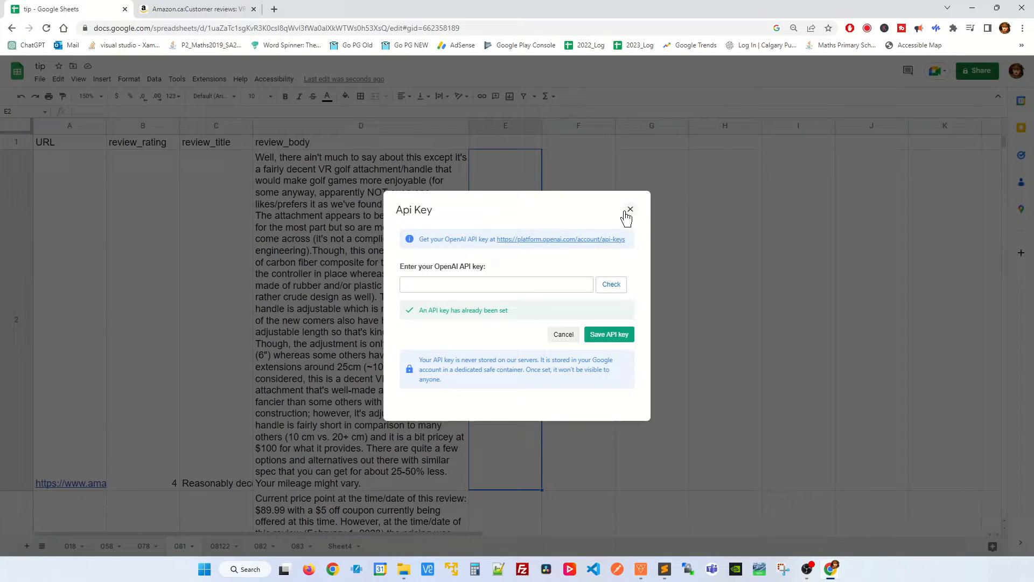
click(630, 209)
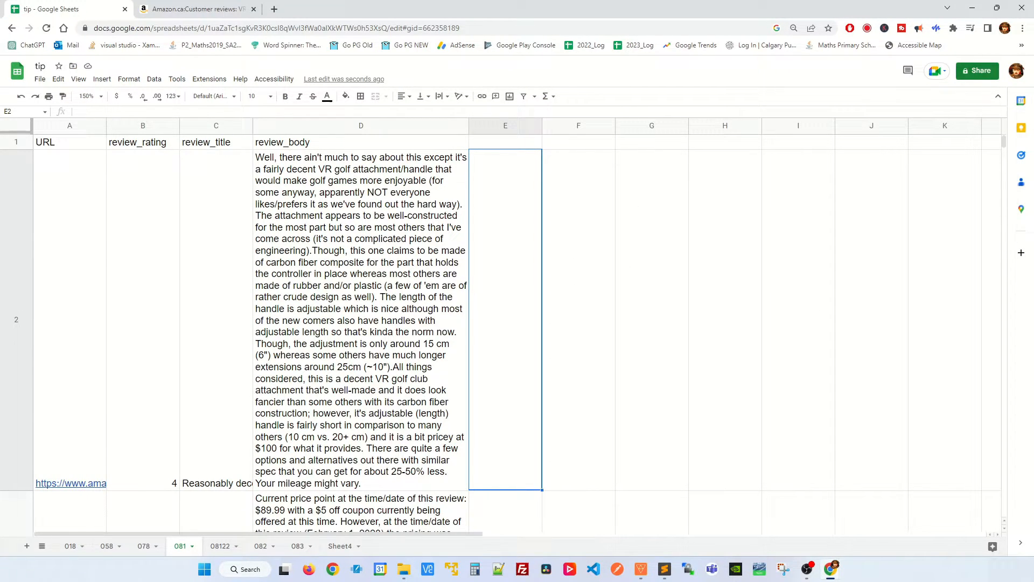
mouse_move(525, 294)
text(=GPT("Classify sentiment in one word.")
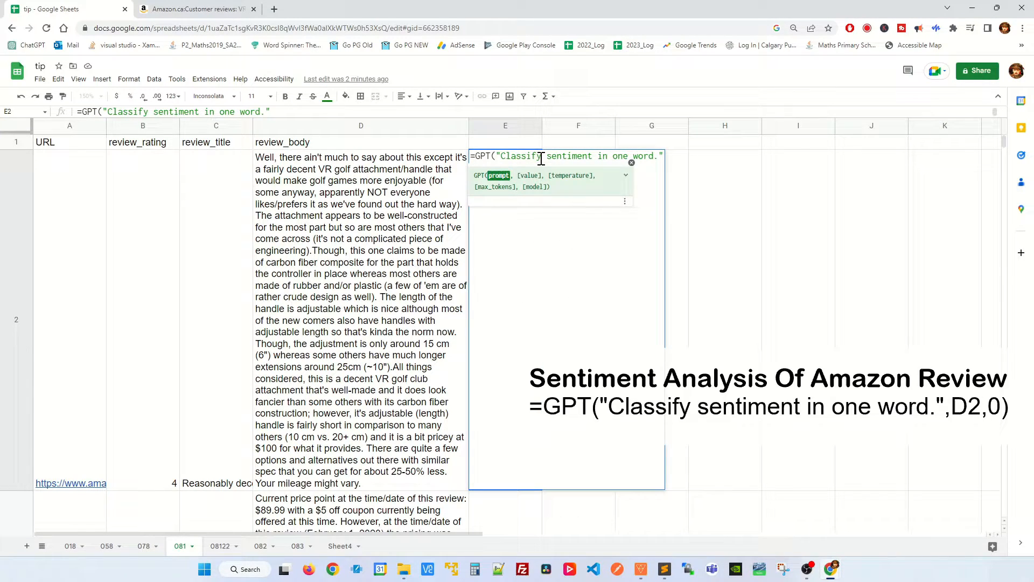
mouse_move(672, 162)
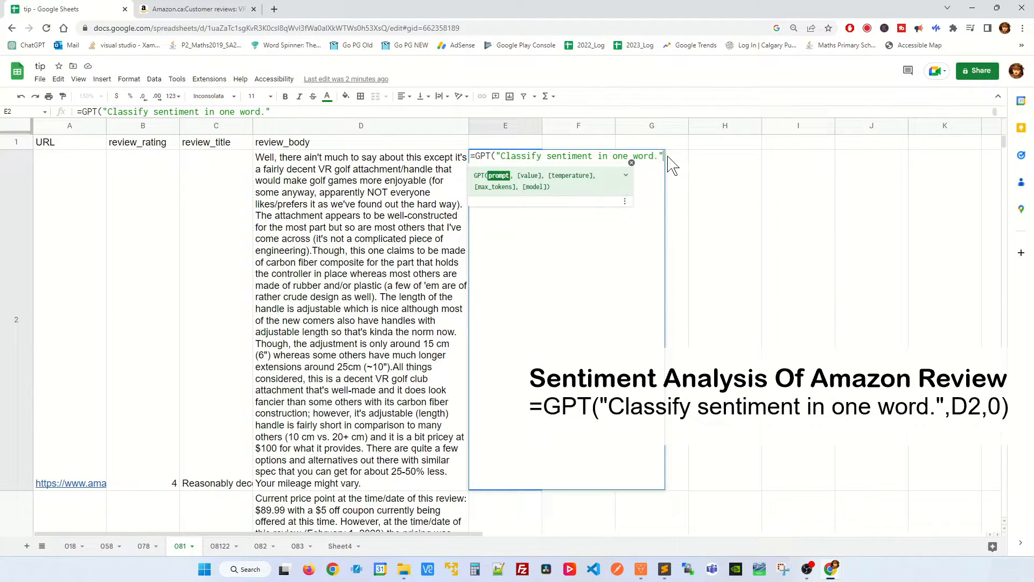
mouse_move(690, 164)
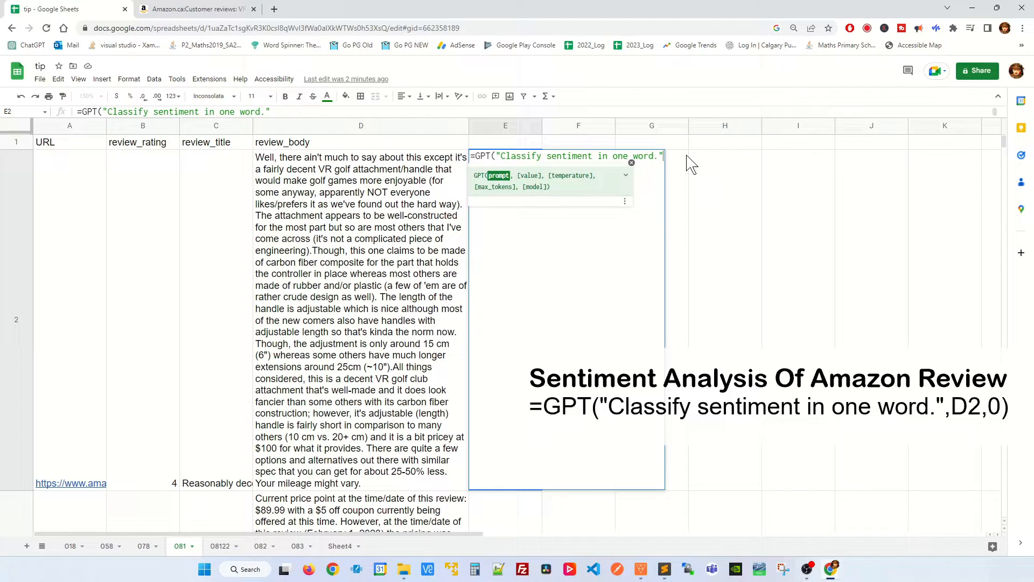
mouse_move(646, 171)
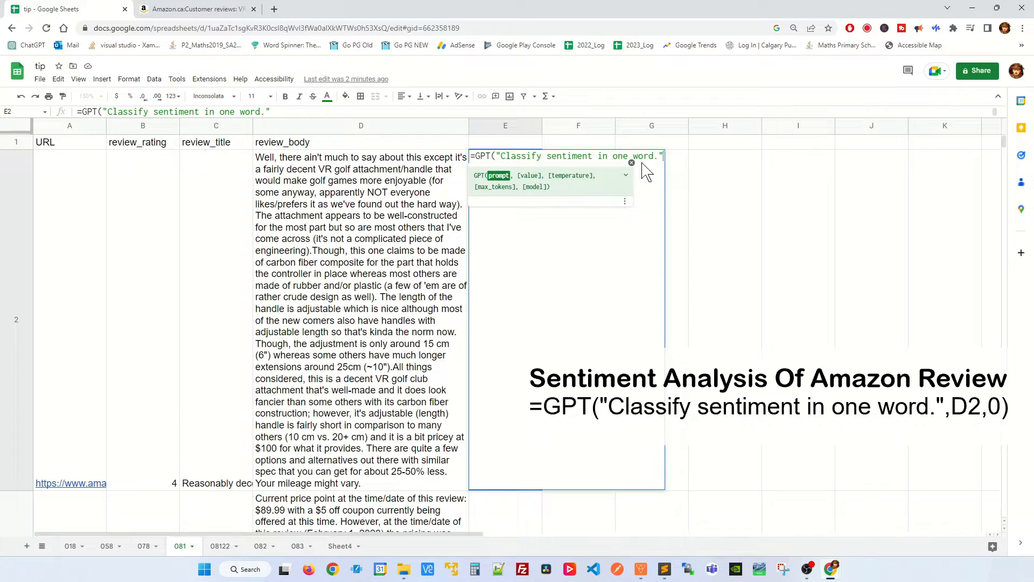
Step: Enter =GPT("Classify sentiment in one word.",D2,0) in E2
text(,D2)
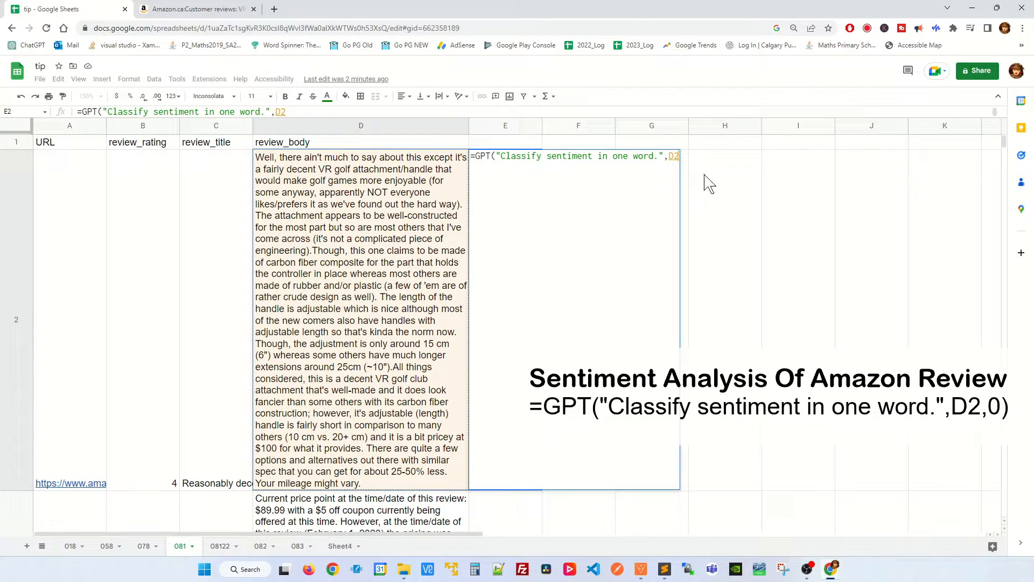
text(,0))
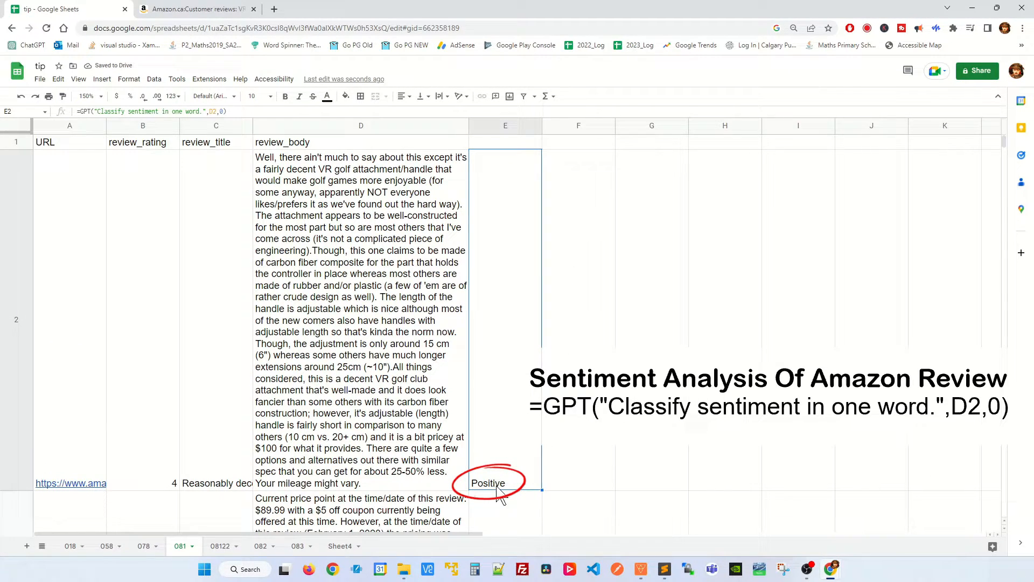
mouse_move(332, 163)
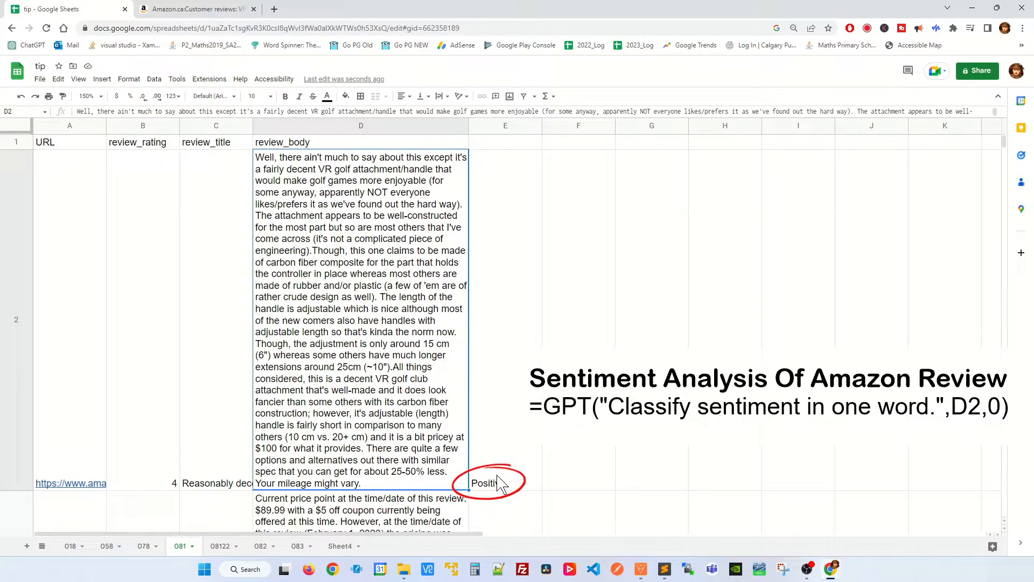
Step: Copy E2's GPT formula down through E14 and check the E13 and E14 results
click(494, 483)
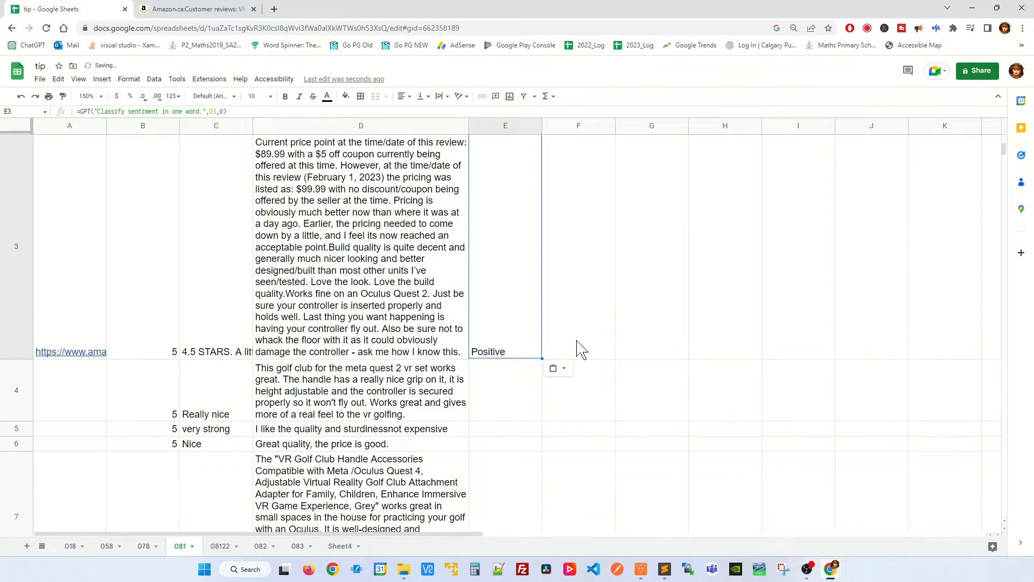
click(505, 389)
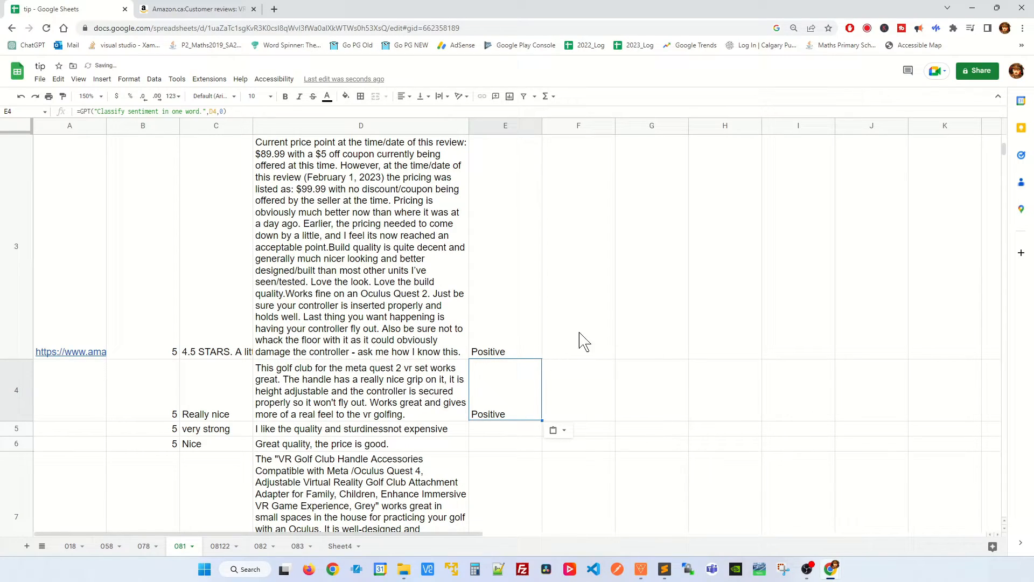
scroll(down, 3)
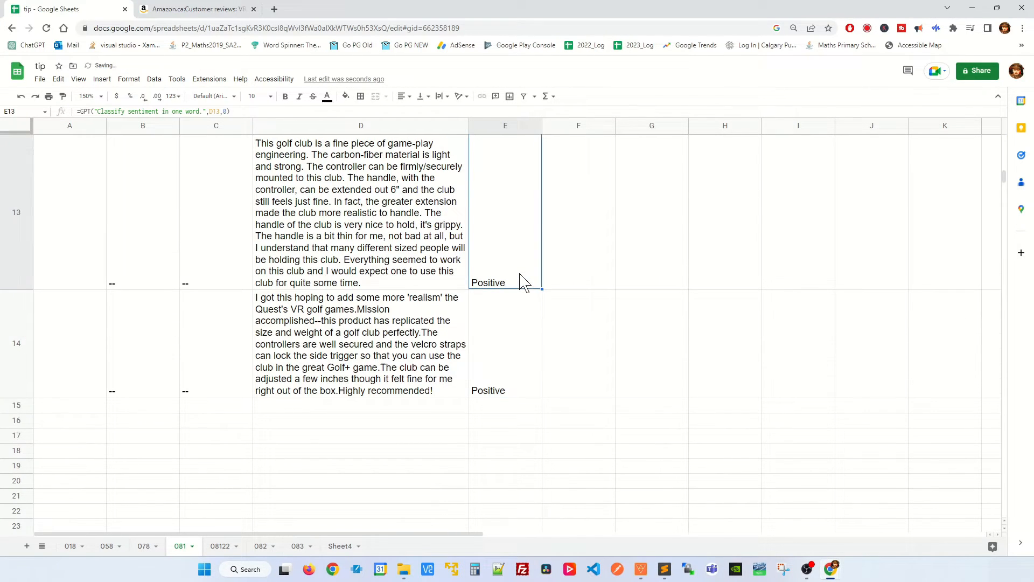
click(504, 342)
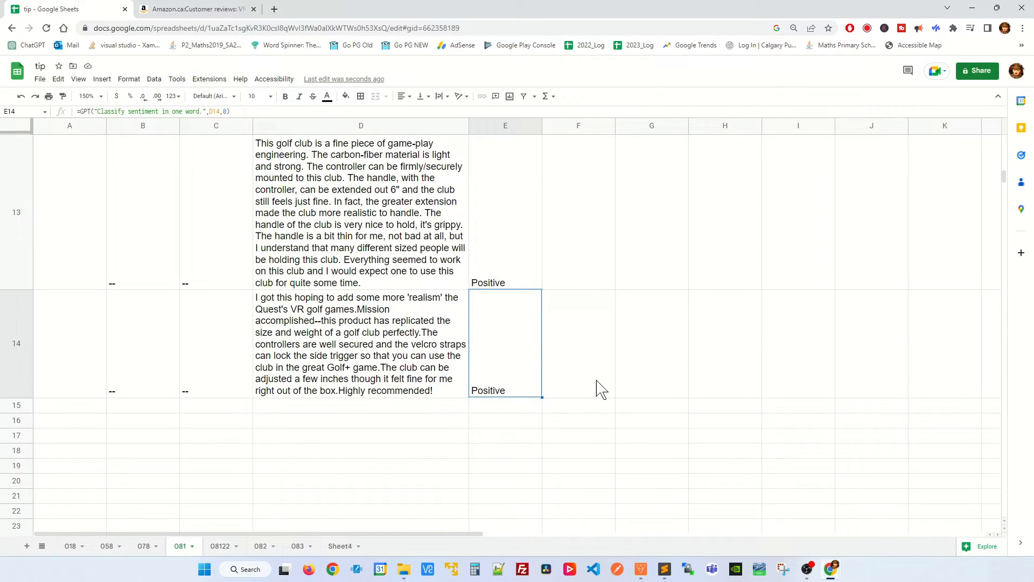
click(505, 211)
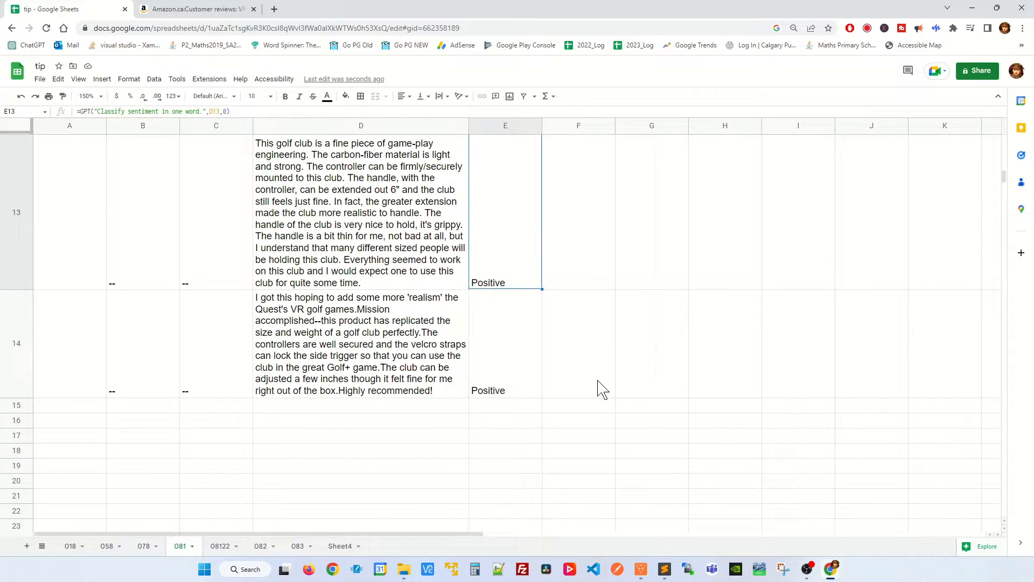